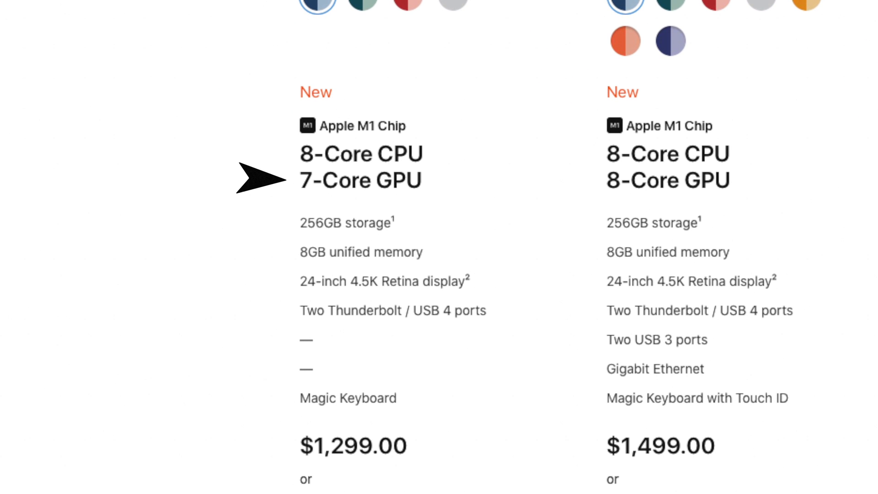
{"action": "mouse_move", "coordinate": [272, 180]}
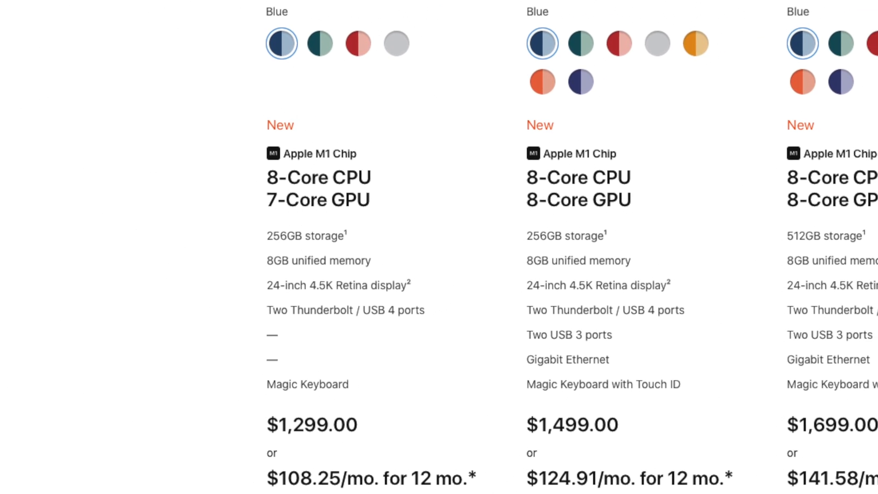
{"action": "scroll", "scroll_direction": "down", "scroll_amount": 3}
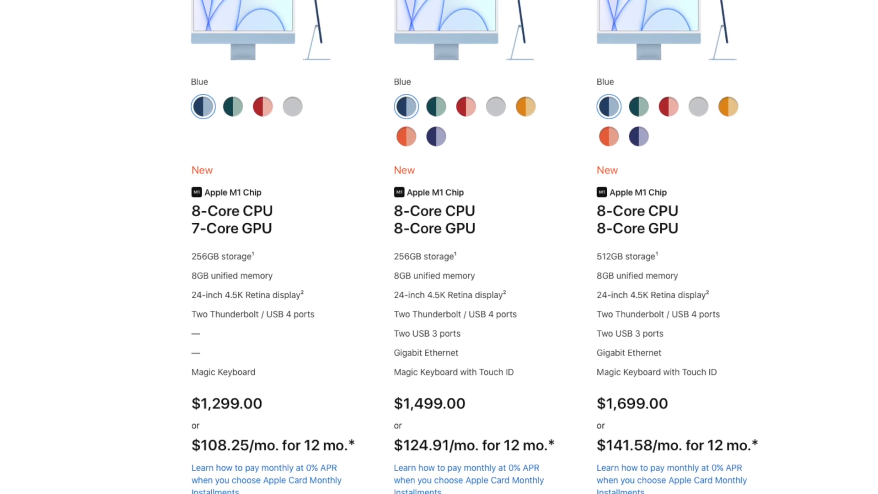
{"action": "scroll", "scroll_direction": "down", "scroll_amount": 3}
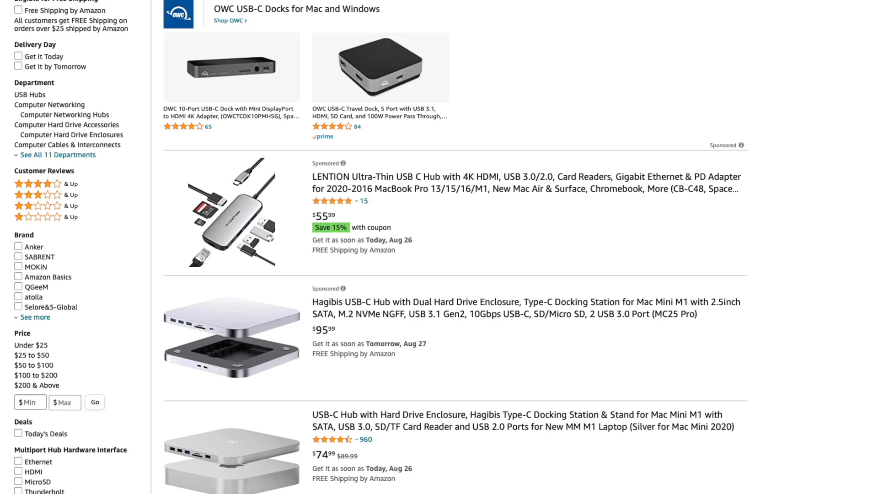
{"action": "scroll", "scroll_direction": "down", "scroll_amount": 3}
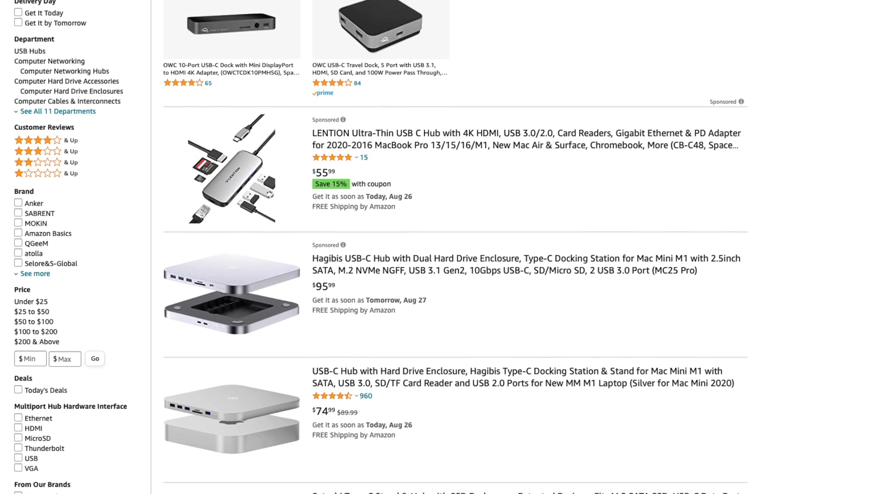
{"action": "scroll", "scroll_direction": "down", "scroll_amount": 3}
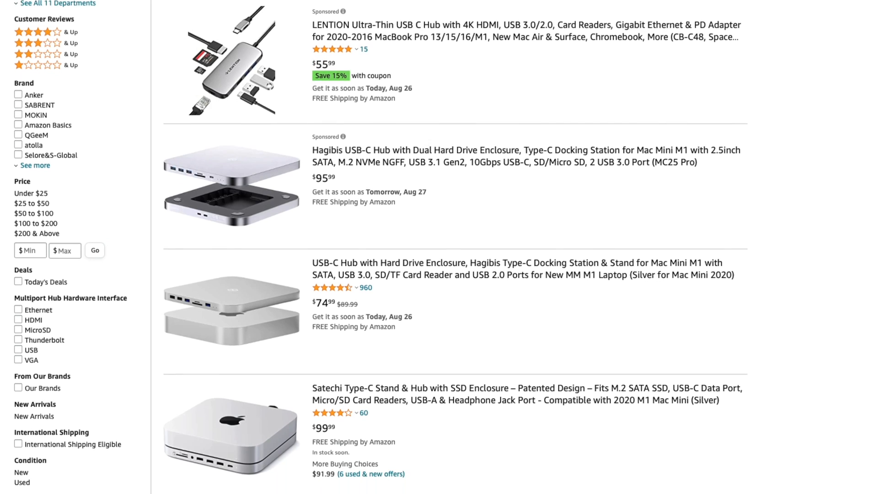
{"action": "scroll", "scroll_direction": "down", "scroll_amount": 3}
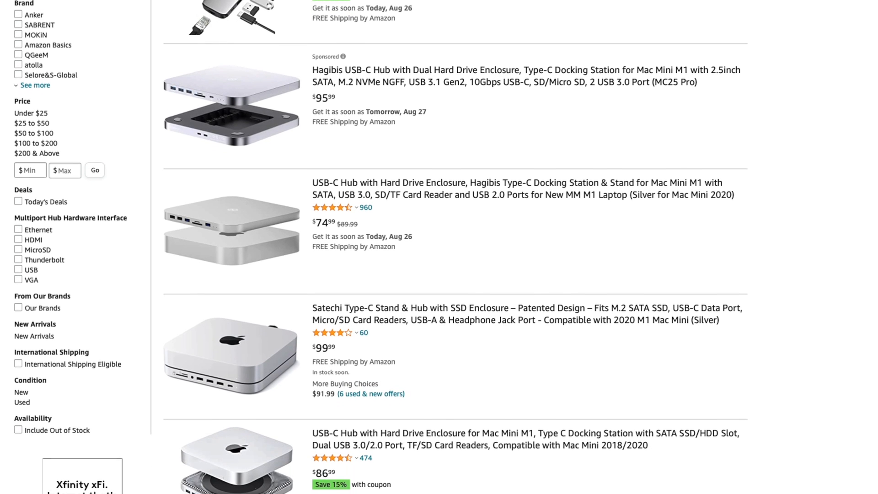